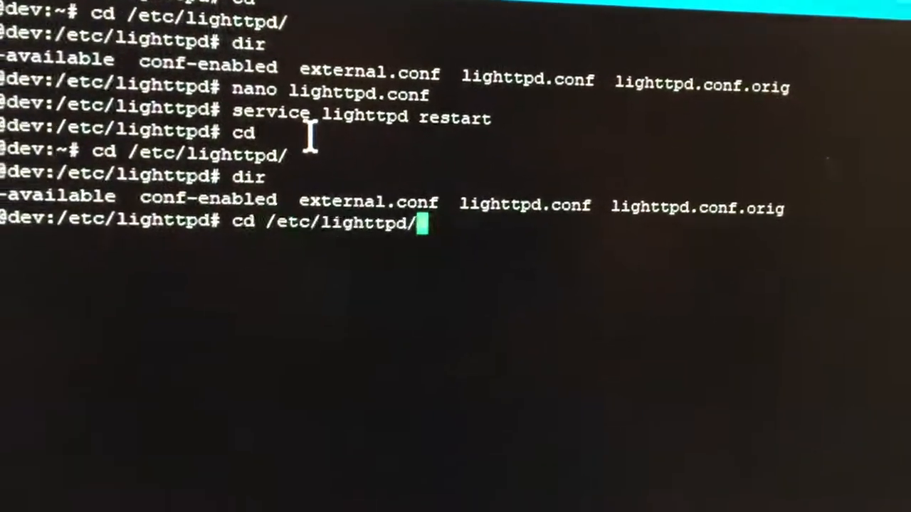
type("nano lighttpd.conf")
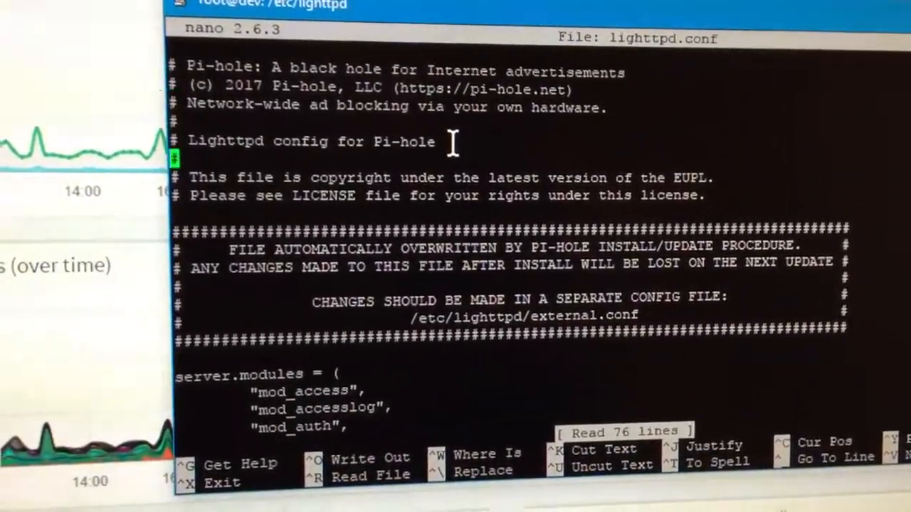
scroll("down", 3)
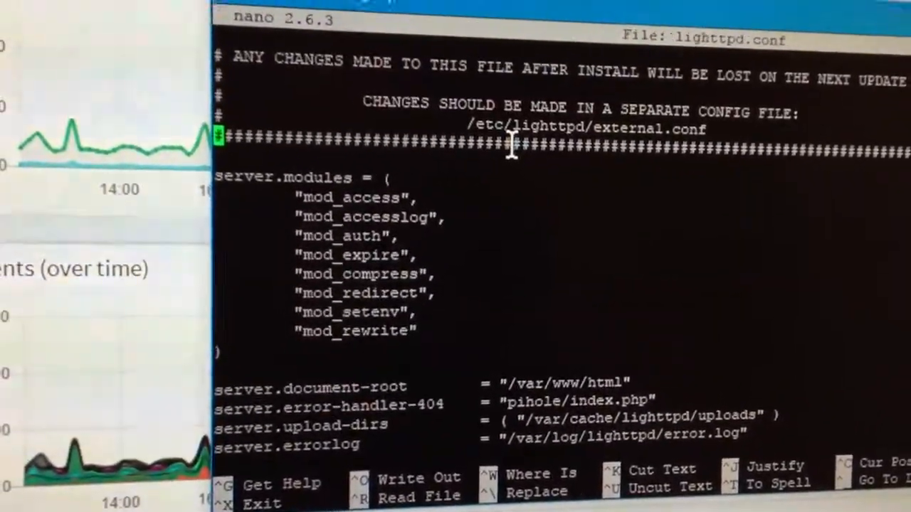
scroll("down", 3)
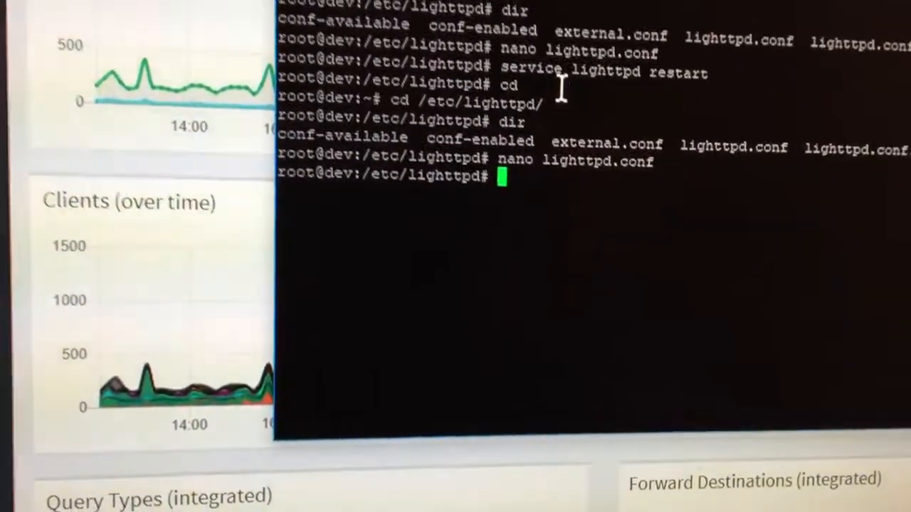
type("cd /etc/lightpd/")
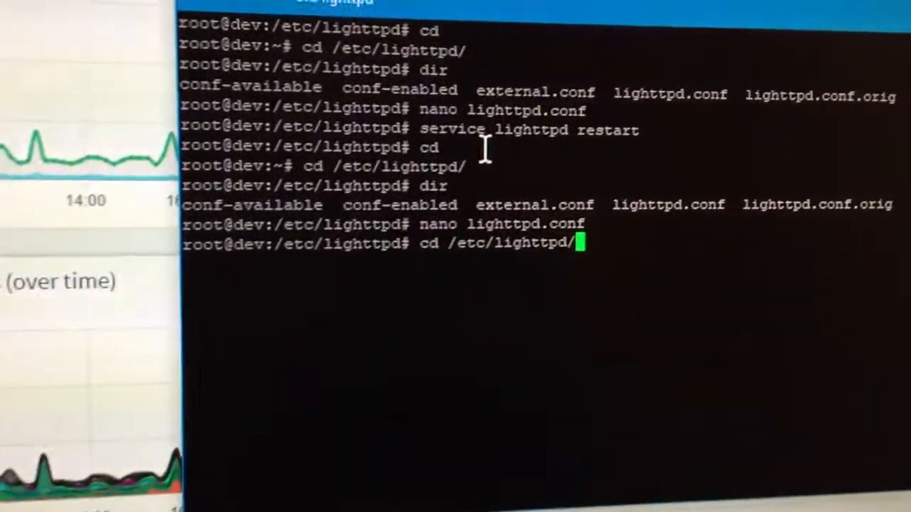
type("service lighttpd restart")
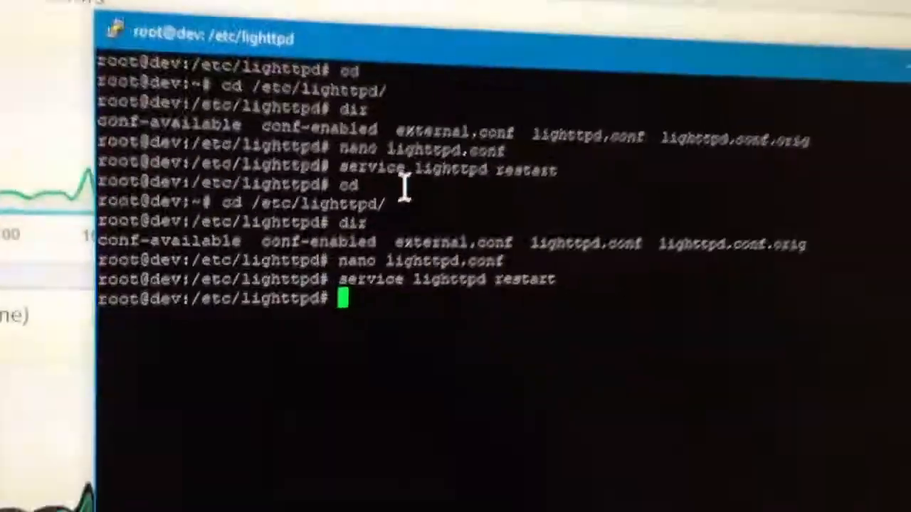
type("nano lightttpd.conf")
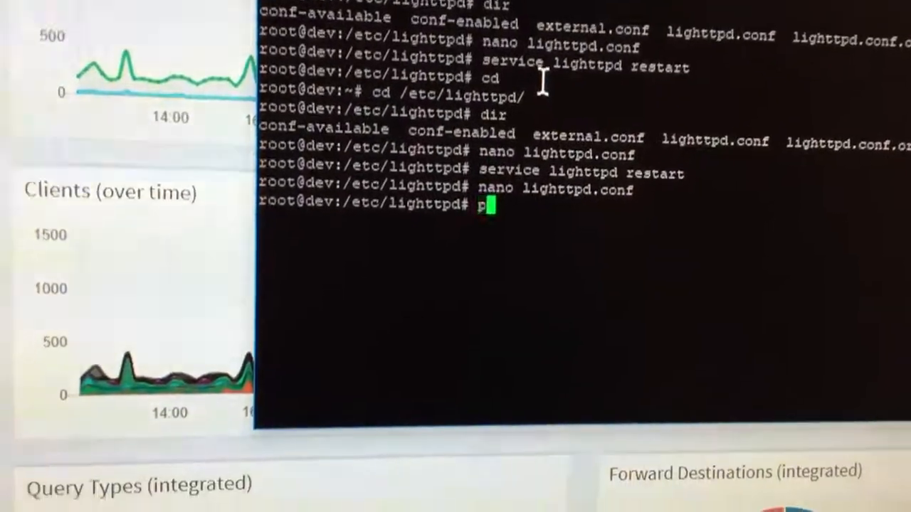
type("ihole")
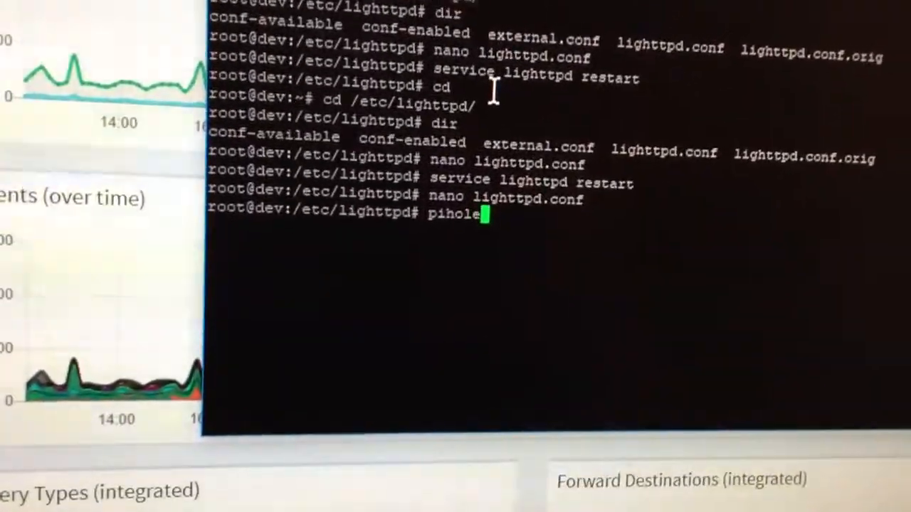
type("-u")
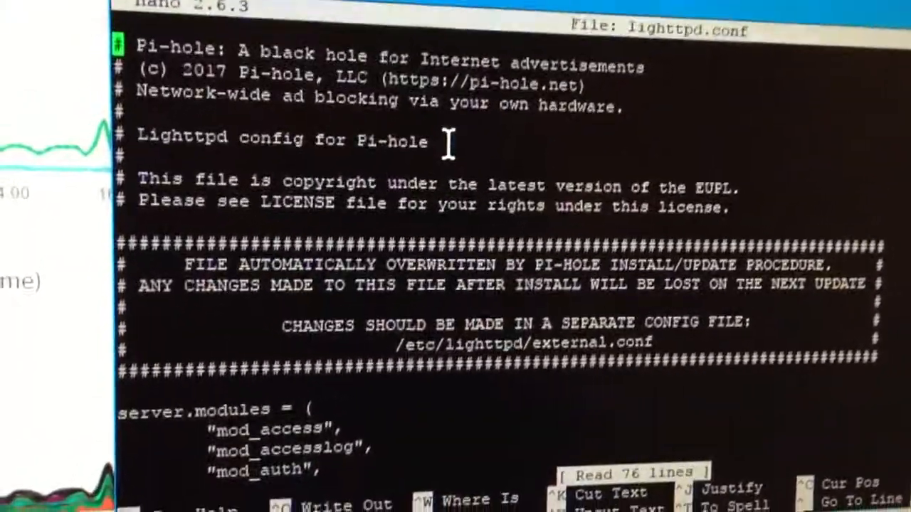
scroll("down", 3)
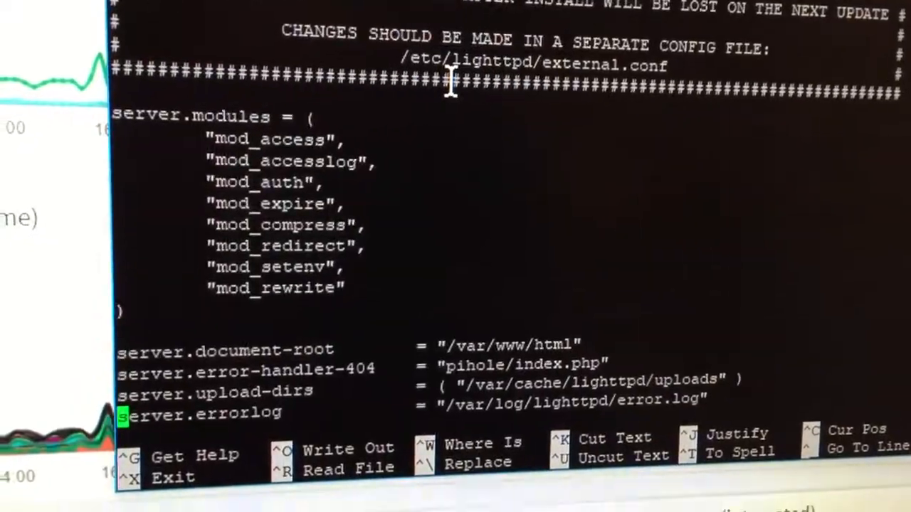
scroll("down", 3)
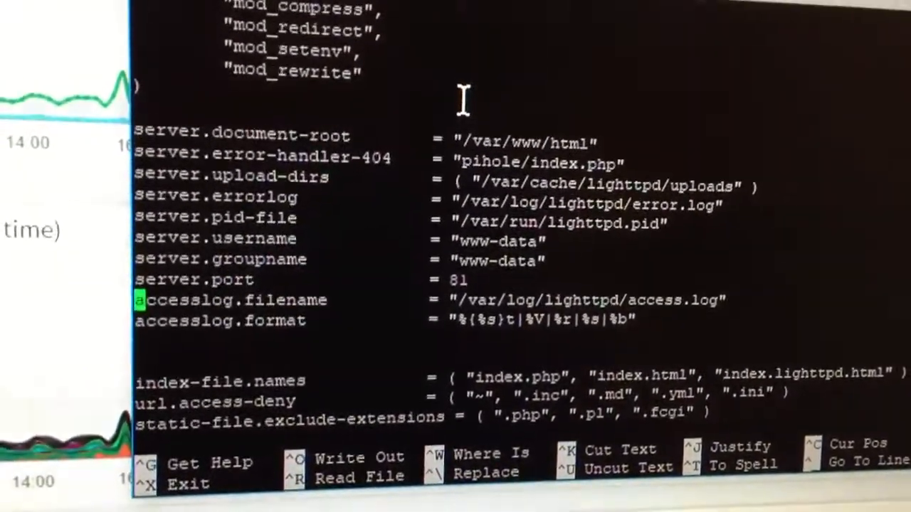